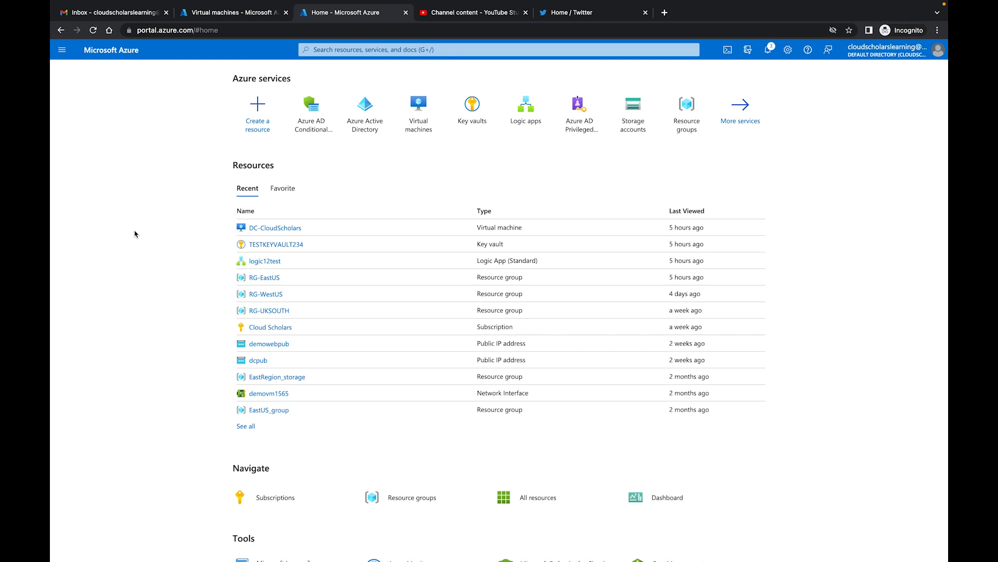
{"action": "mouse_move", "coordinate": [445, 179]}
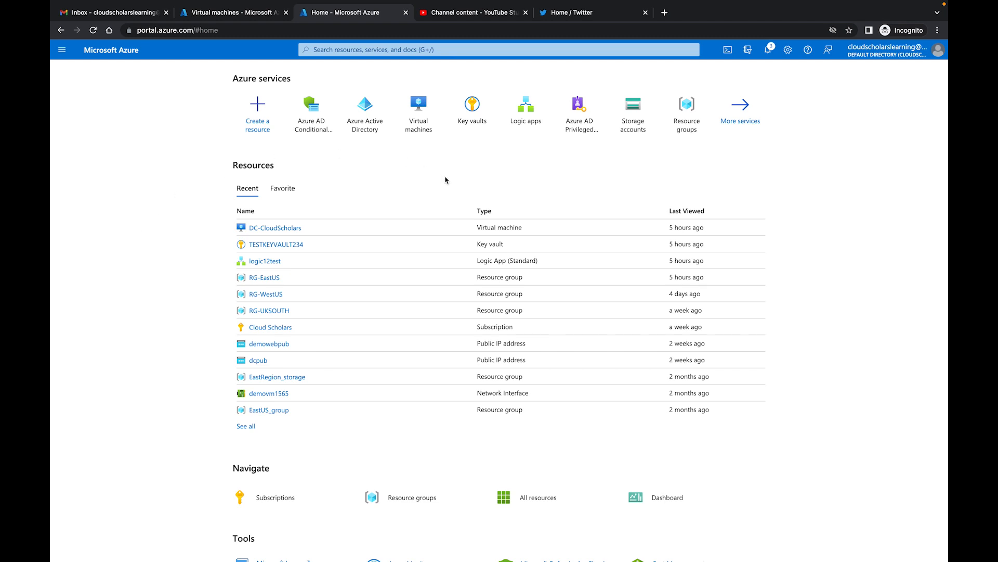
{"action": "mouse_move", "coordinate": [312, 108]}
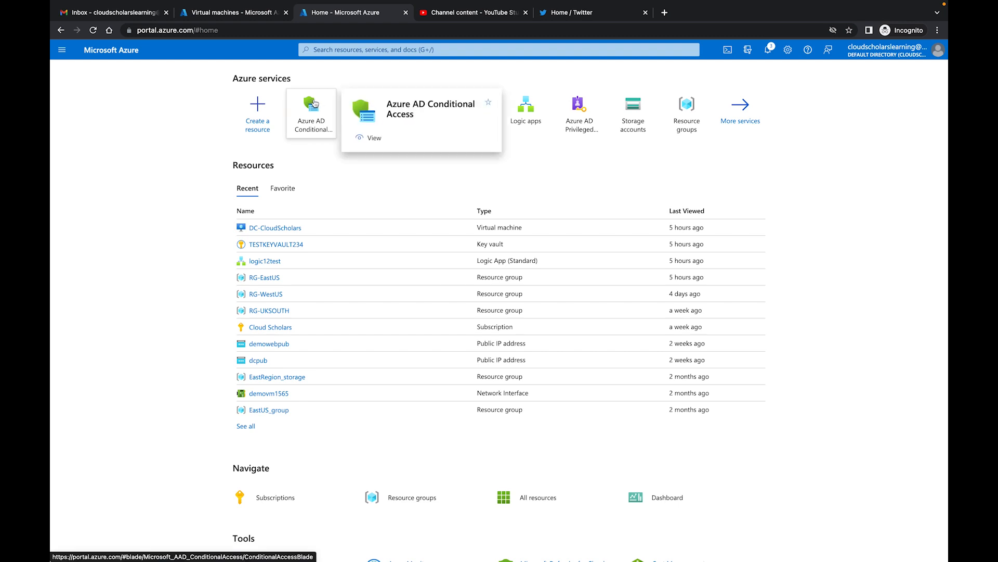
Step: Bring up the Conditional Access Policies list from the Azure AD Conditional Access tile
{"action": "left_click", "coordinate": [312, 113]}
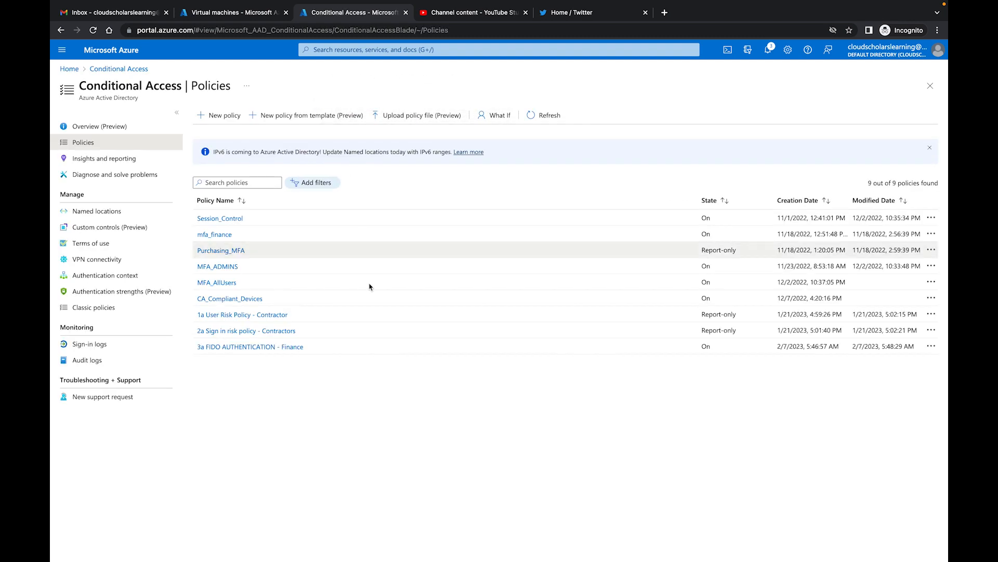
{"action": "mouse_move", "coordinate": [303, 417]}
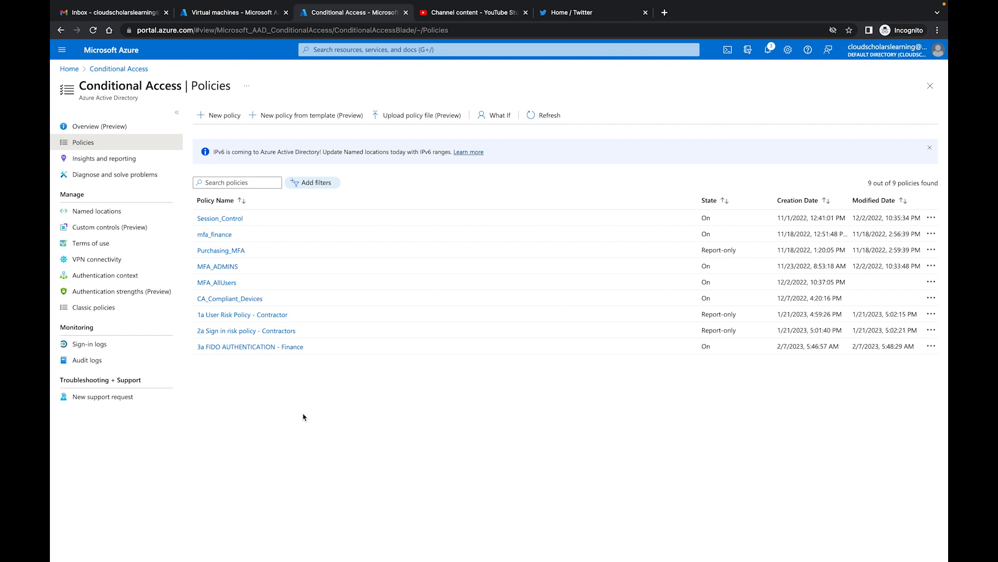
{"action": "mouse_move", "coordinate": [423, 307]}
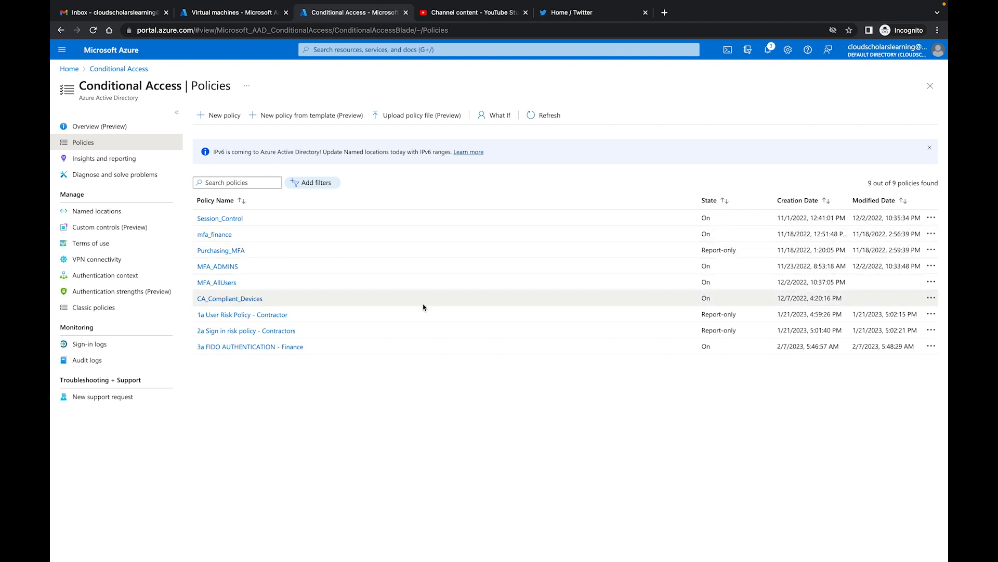
{"action": "mouse_move", "coordinate": [465, 315]}
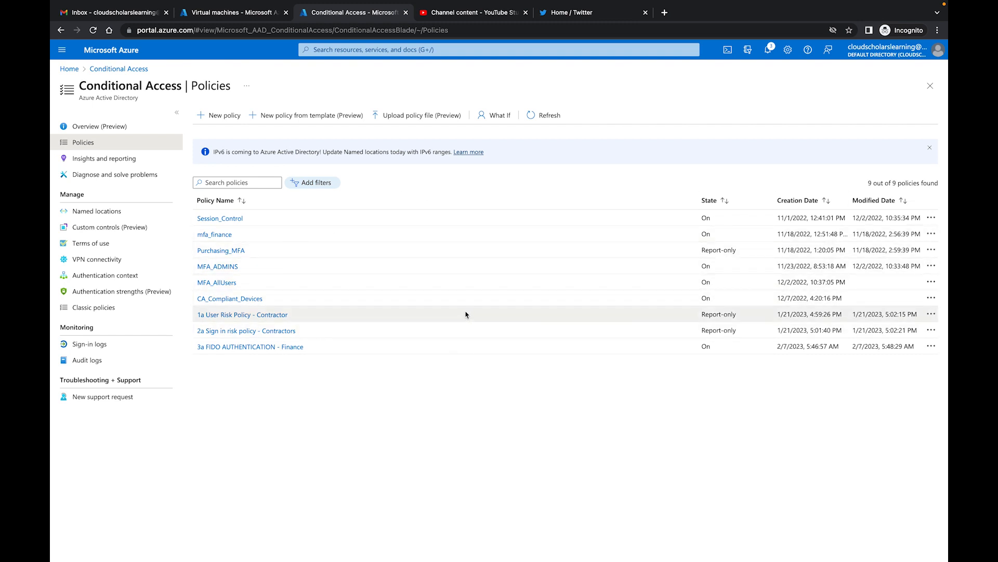
{"action": "mouse_move", "coordinate": [227, 368]}
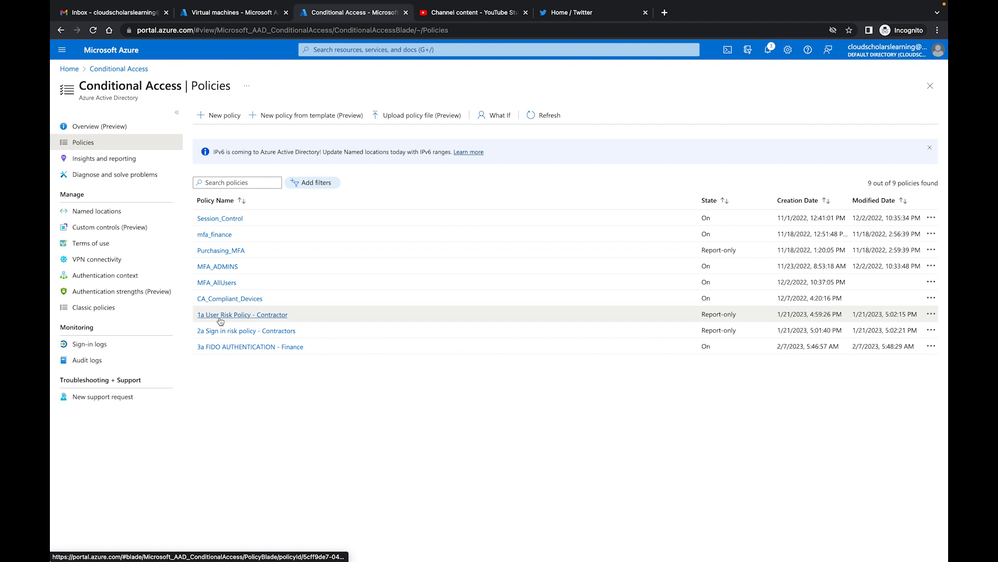
{"action": "mouse_move", "coordinate": [239, 318]}
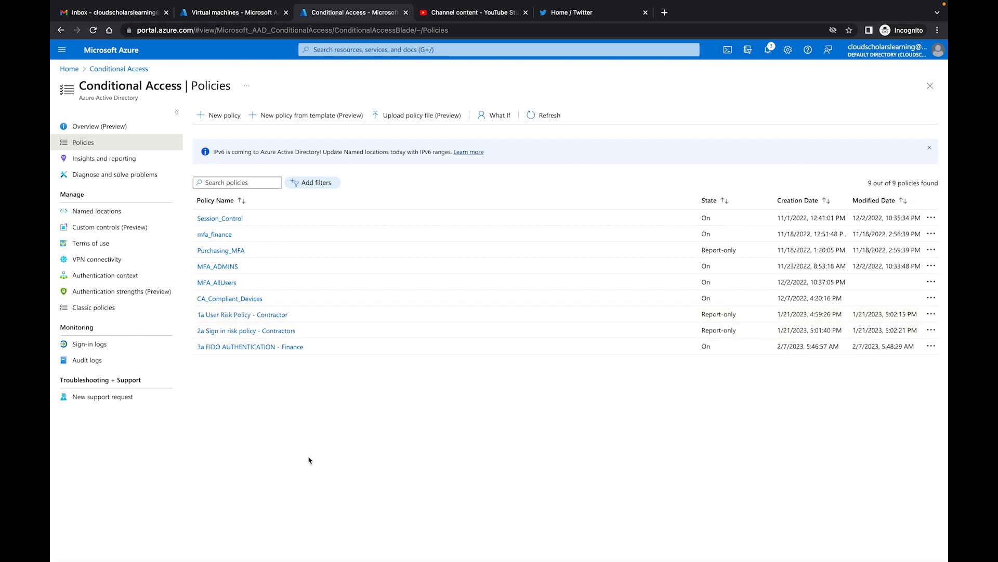
{"action": "mouse_move", "coordinate": [223, 115]}
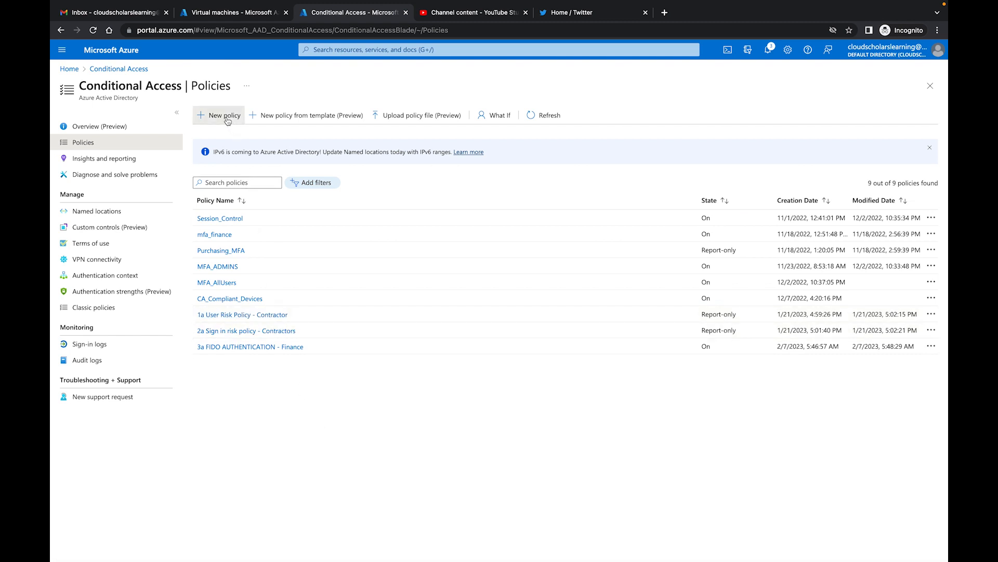
Step: Create a new policy and name it '4a PIM - Exchange Admin'
{"action": "left_click", "coordinate": [221, 115]}
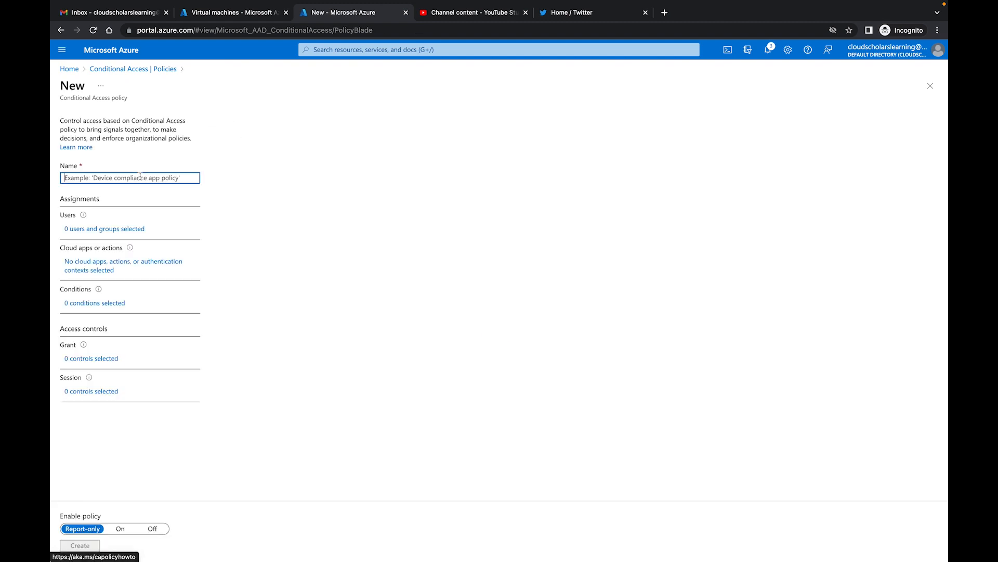
{"action": "type", "text": "4"}
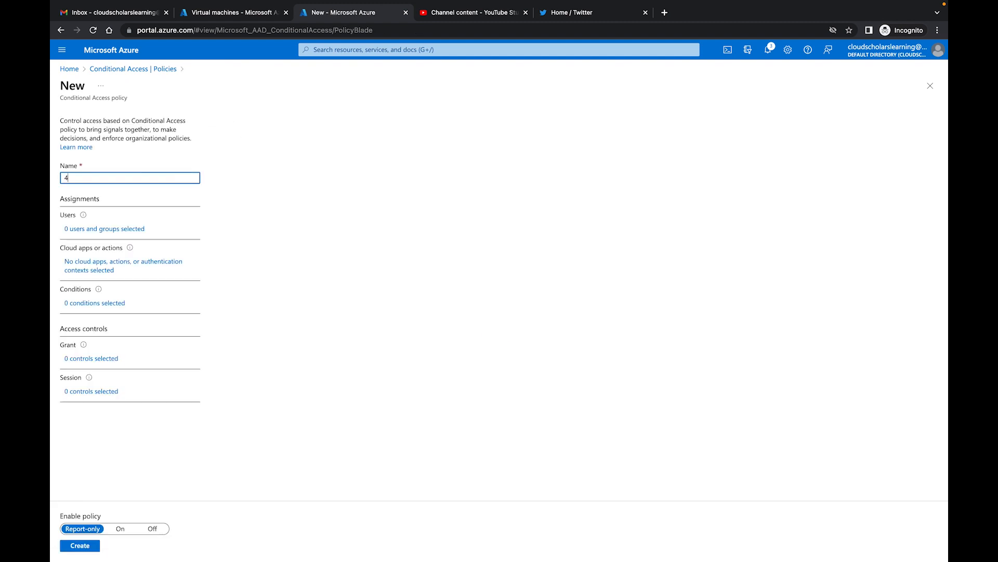
{"action": "type", "text": "a PIM"}
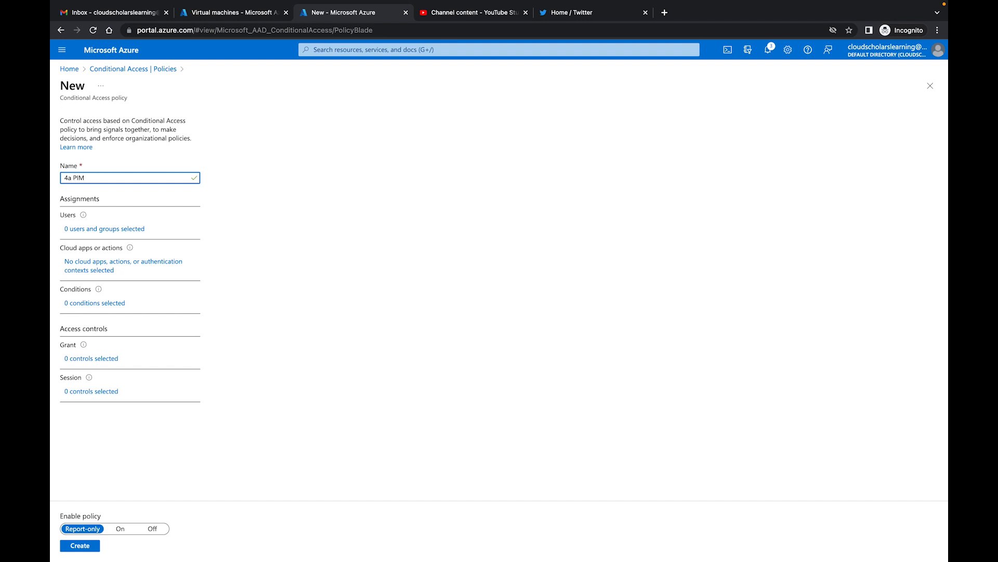
{"action": "type", "text": "- Exchange Admin"}
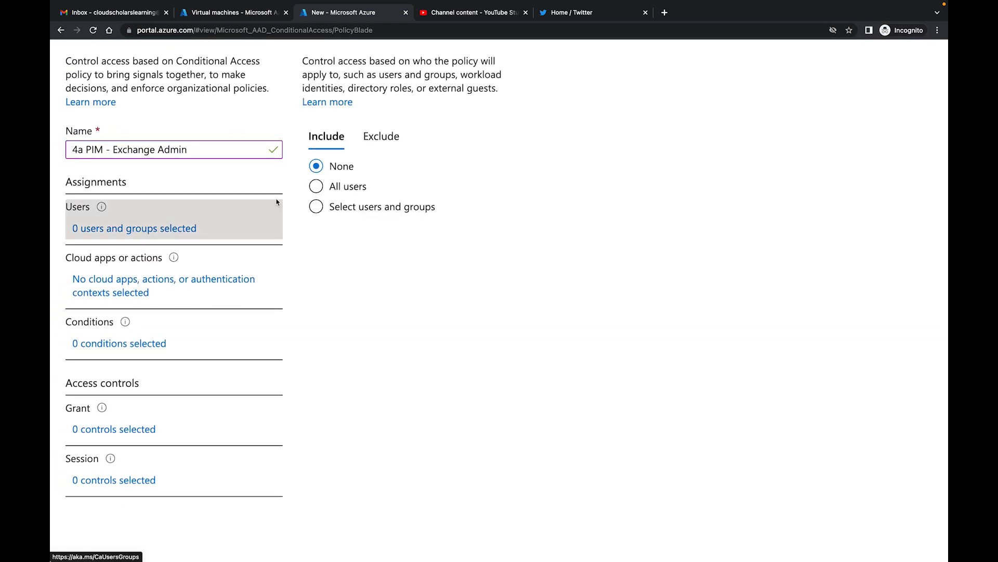
Step: Include only the Exchange administrator directory role as the policy's users
{"action": "left_click", "coordinate": [316, 206]}
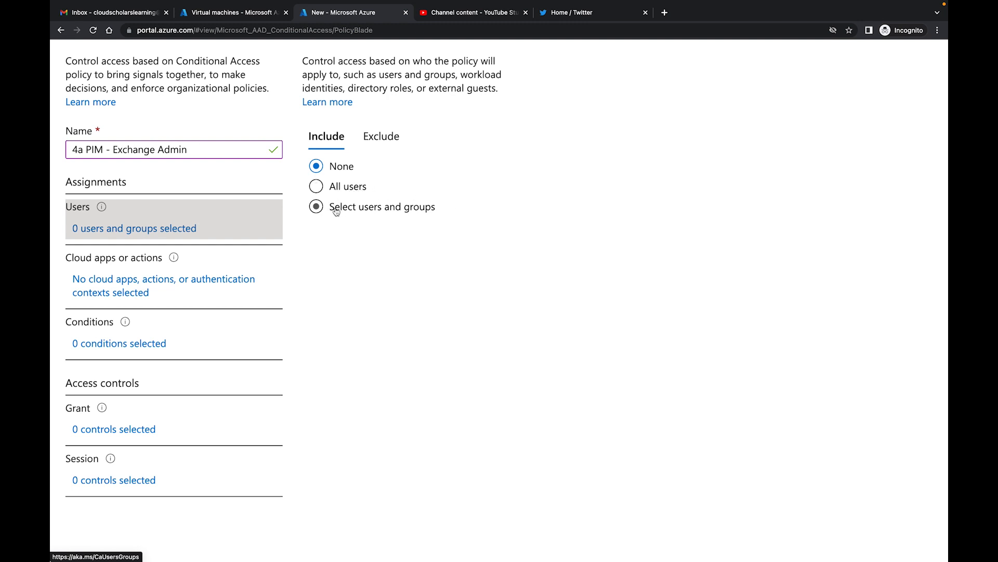
{"action": "left_click", "coordinate": [316, 207]}
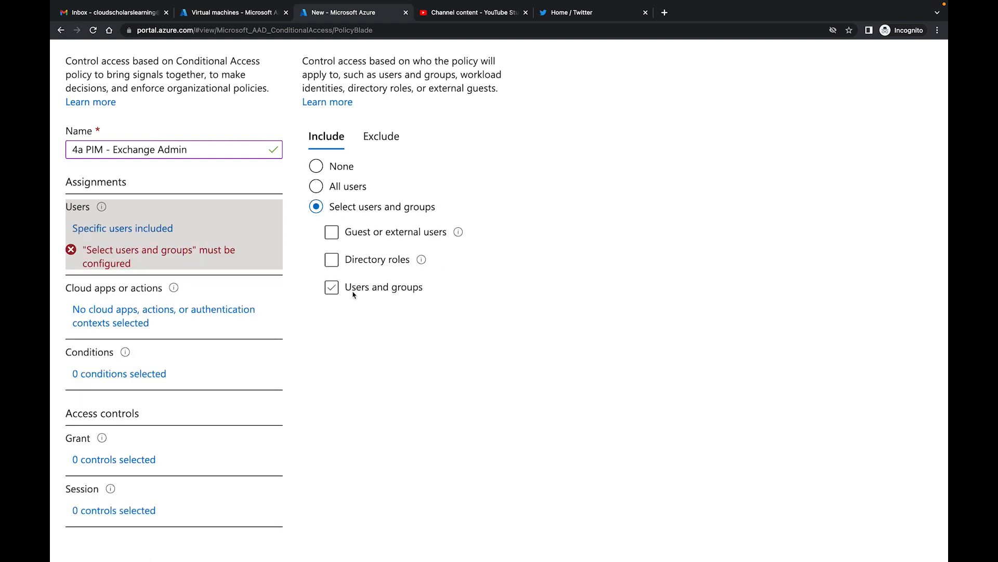
{"action": "left_click", "coordinate": [332, 259]}
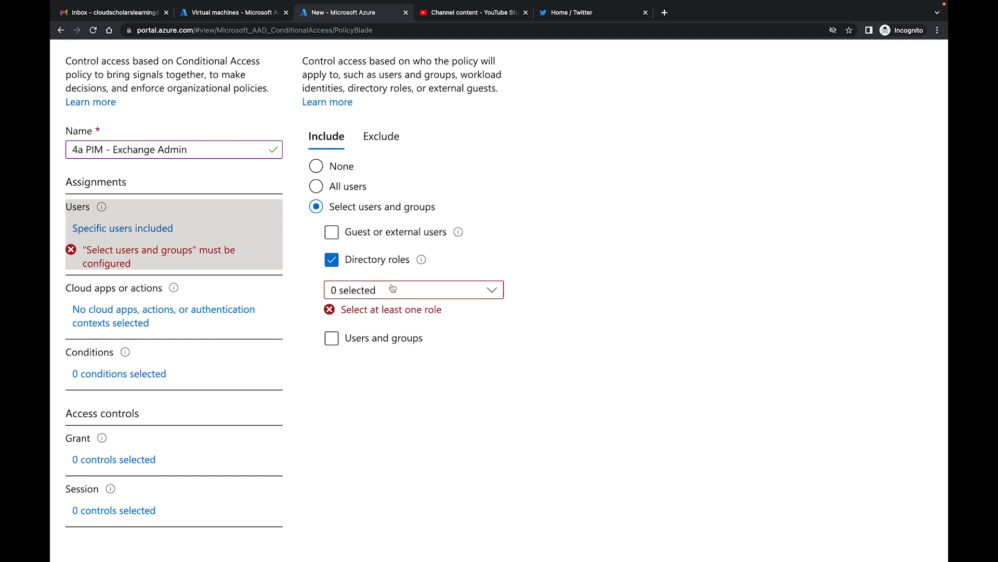
{"action": "type", "text": "exchang"}
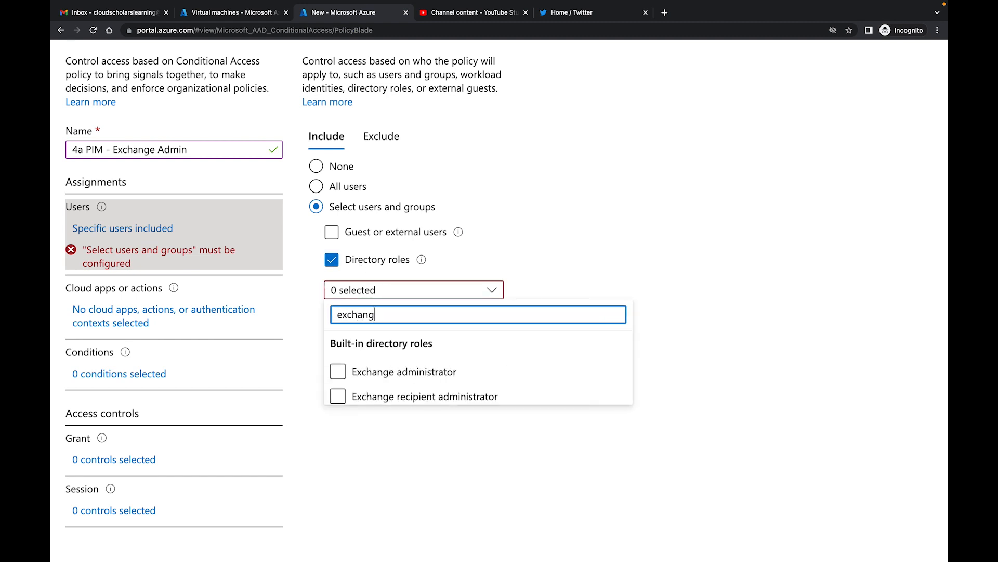
{"action": "left_click", "coordinate": [337, 371]}
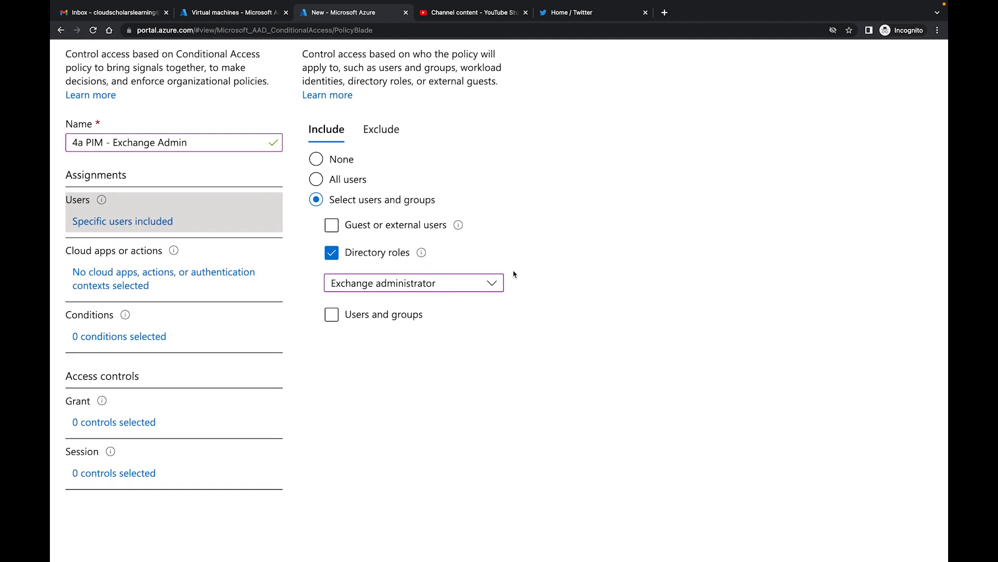
{"action": "mouse_move", "coordinate": [414, 283]}
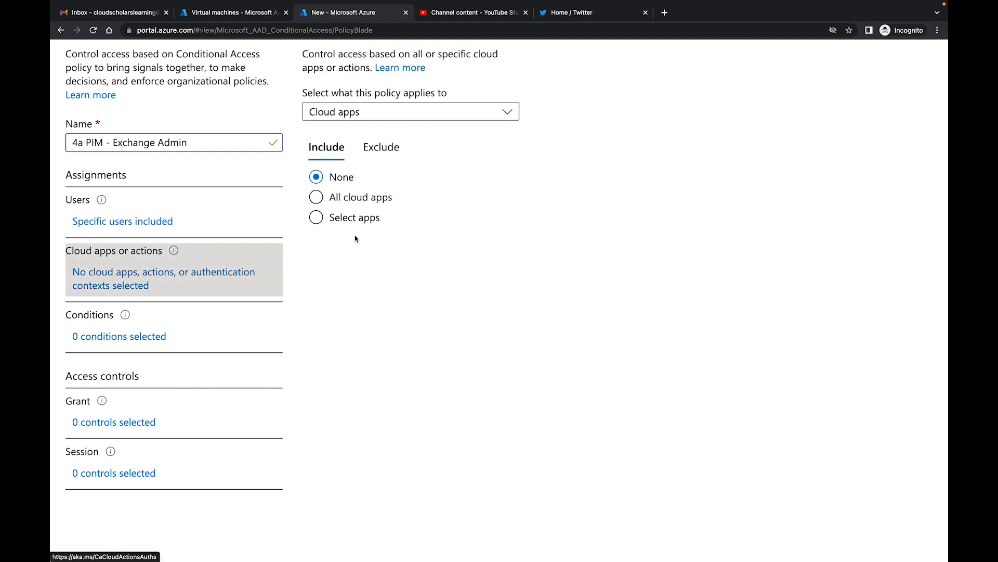
Step: Select Office 365 Exchange Online as the policy's only cloud app, then move to conditions
{"action": "left_click", "coordinate": [316, 218]}
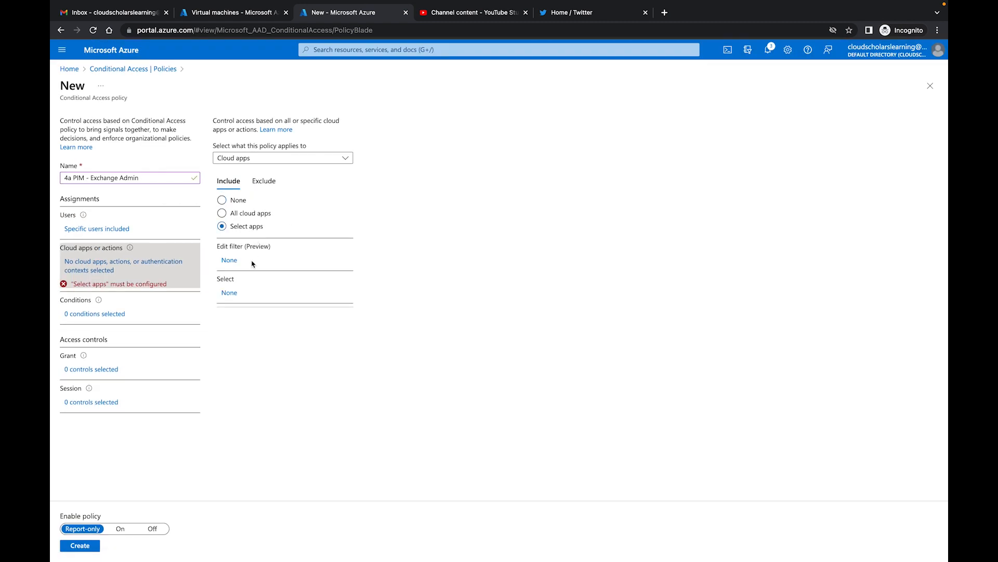
{"action": "left_click", "coordinate": [228, 293]}
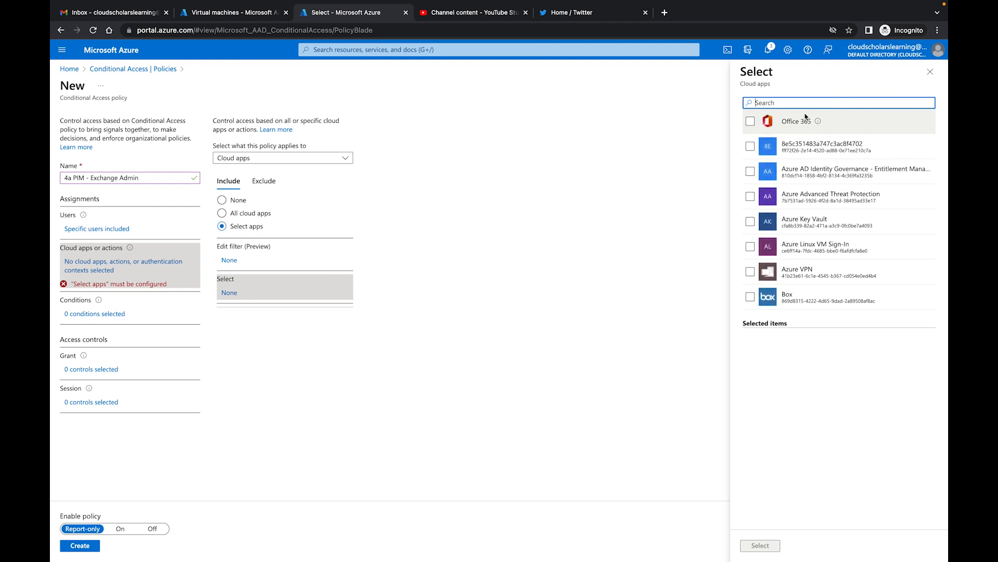
{"action": "type", "text": "exchange"}
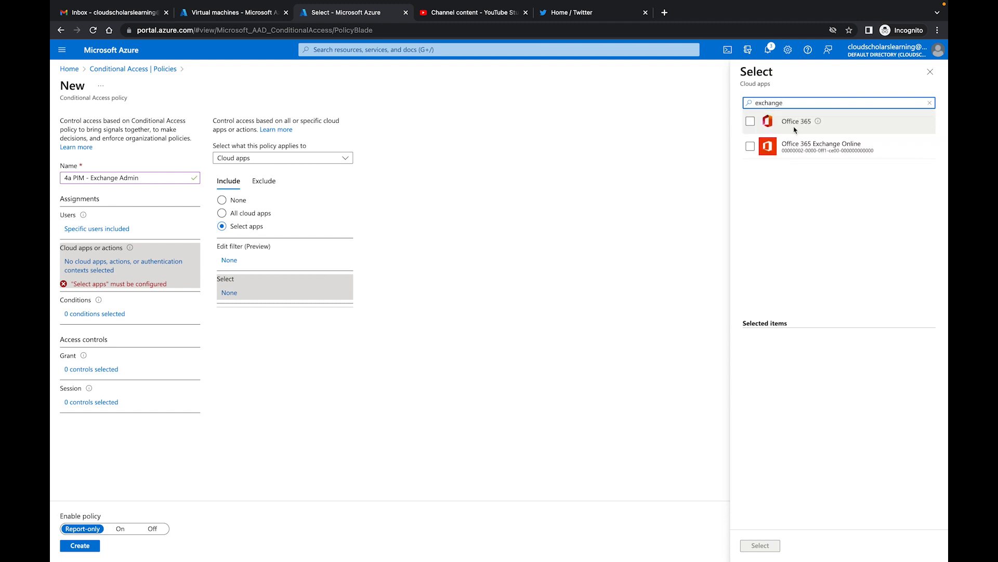
{"action": "left_click", "coordinate": [750, 147]}
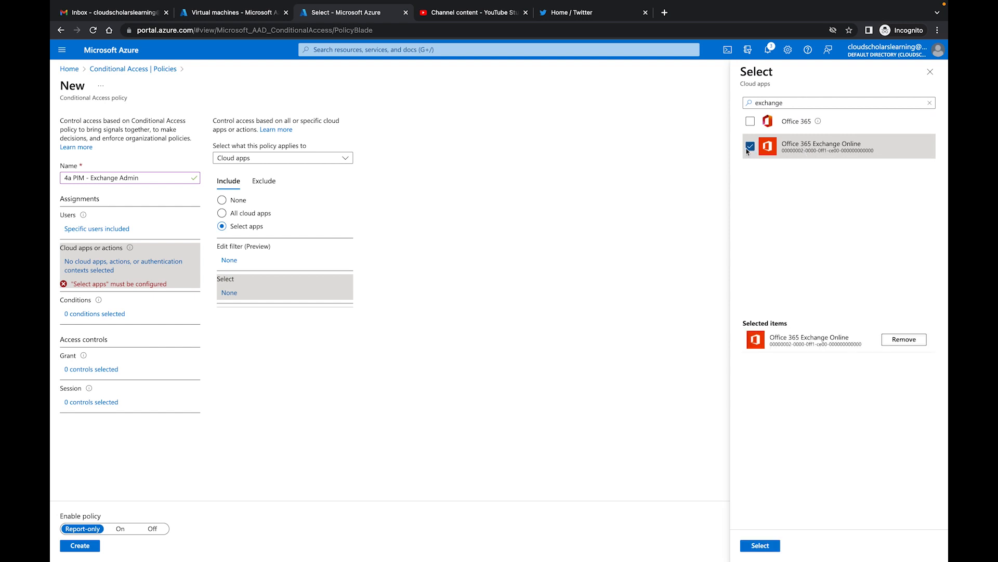
{"action": "left_click", "coordinate": [759, 545]}
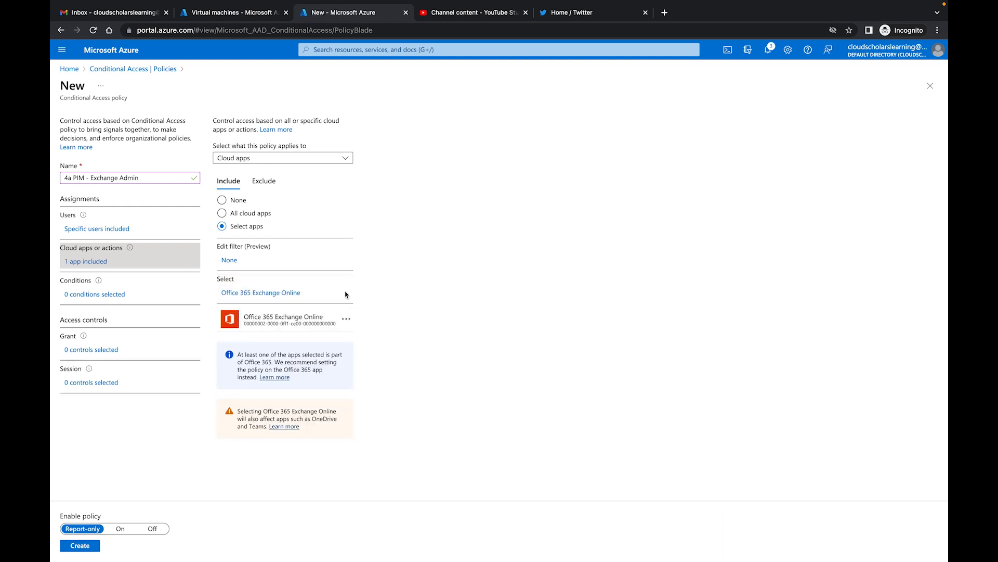
{"action": "mouse_move", "coordinate": [173, 247]}
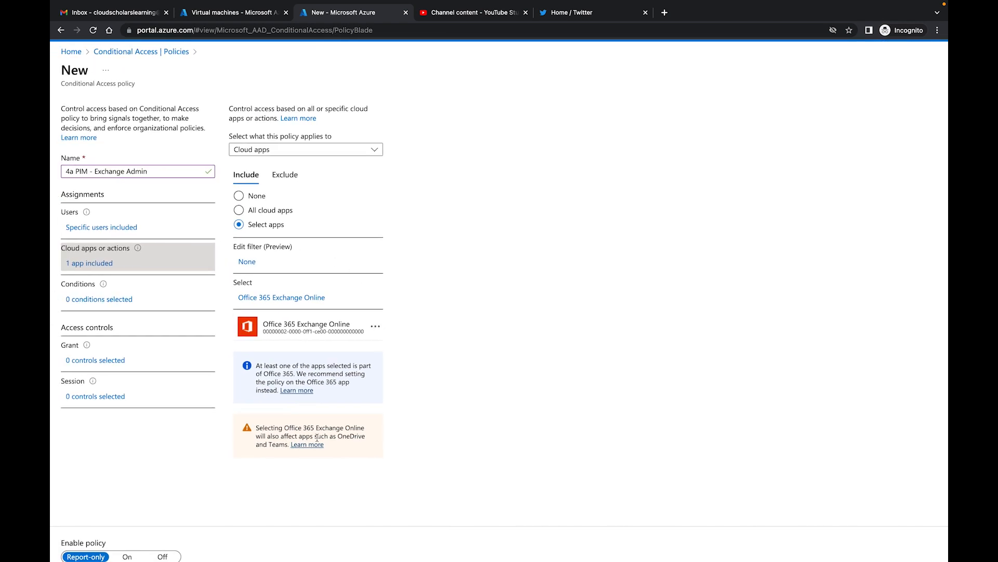
{"action": "mouse_move", "coordinate": [355, 443]}
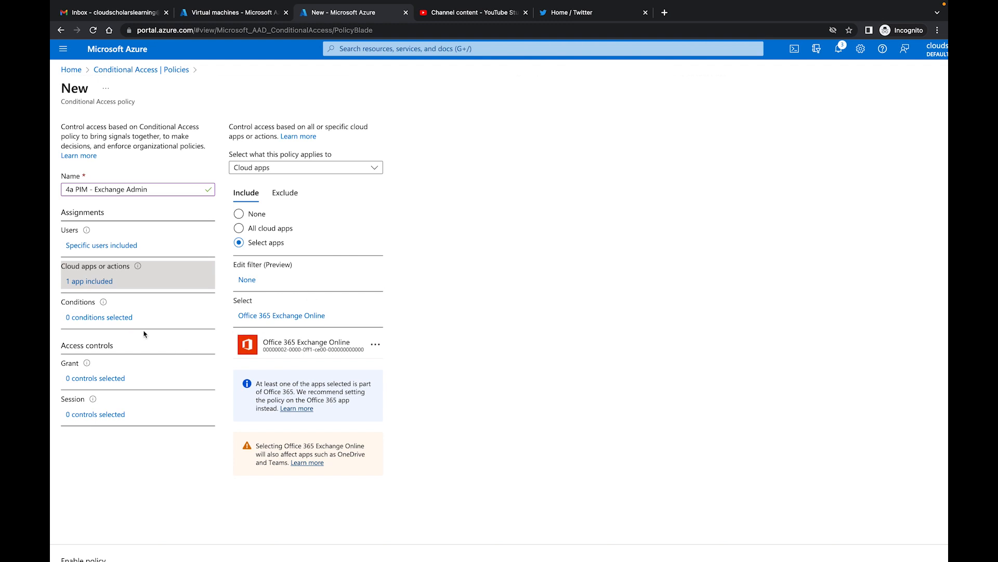
{"action": "left_click", "coordinate": [99, 317]}
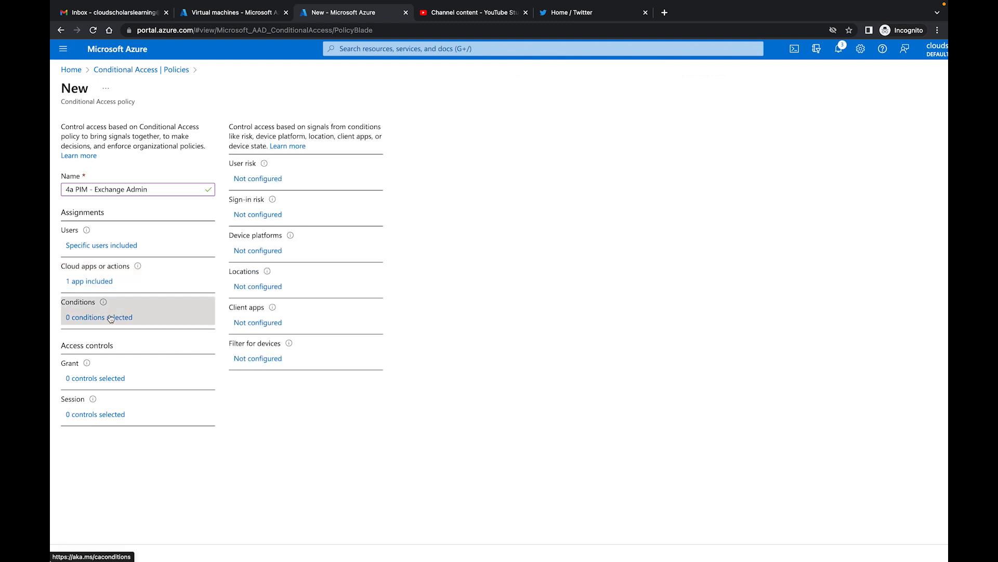
{"action": "mouse_move", "coordinate": [278, 261]}
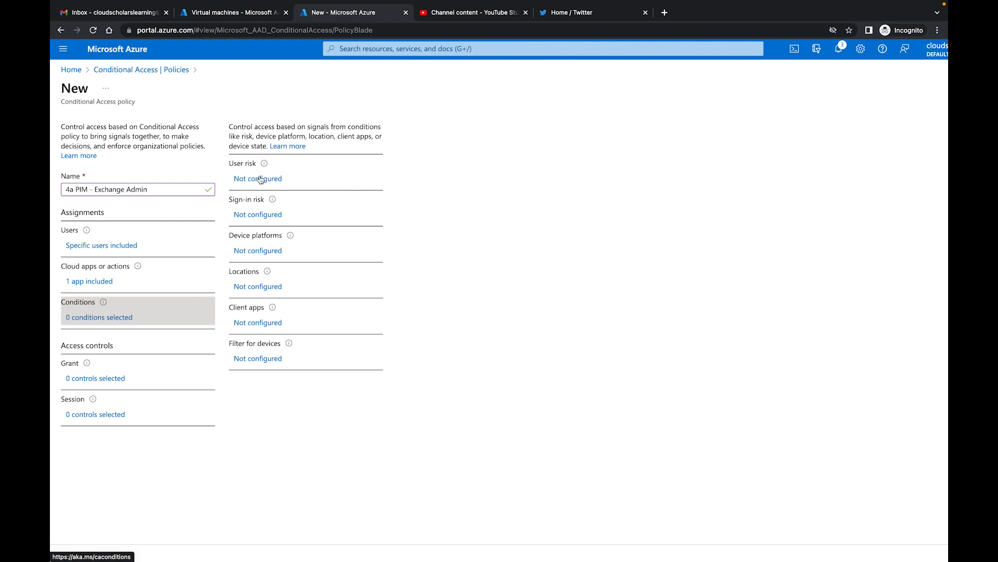
{"action": "mouse_move", "coordinate": [286, 227]}
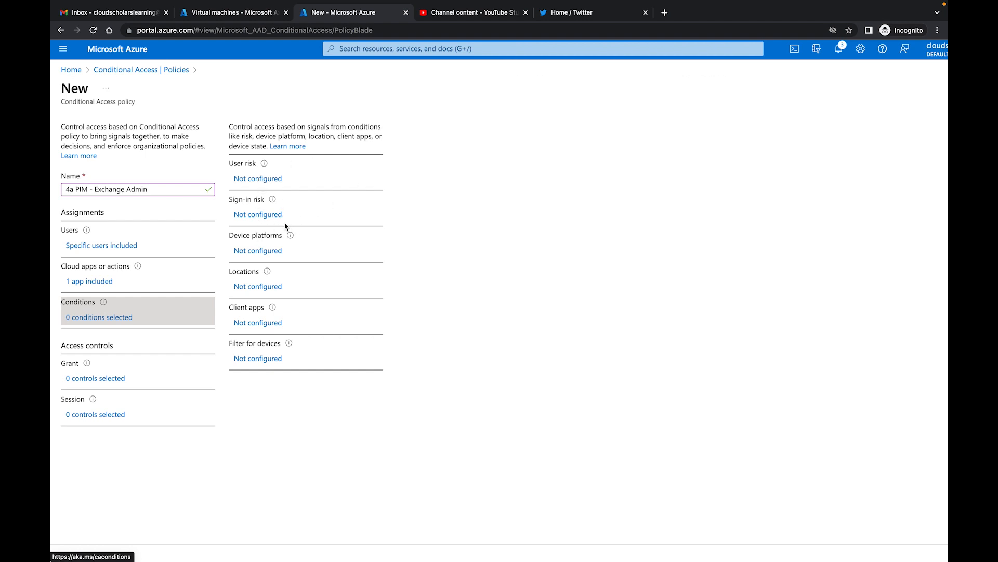
{"action": "mouse_move", "coordinate": [276, 214]}
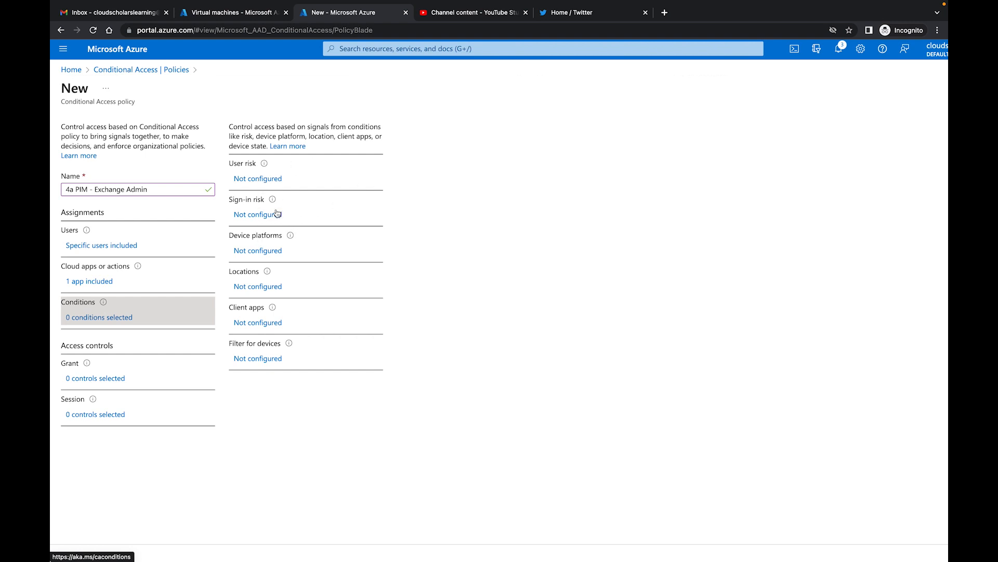
{"action": "mouse_move", "coordinate": [276, 214]}
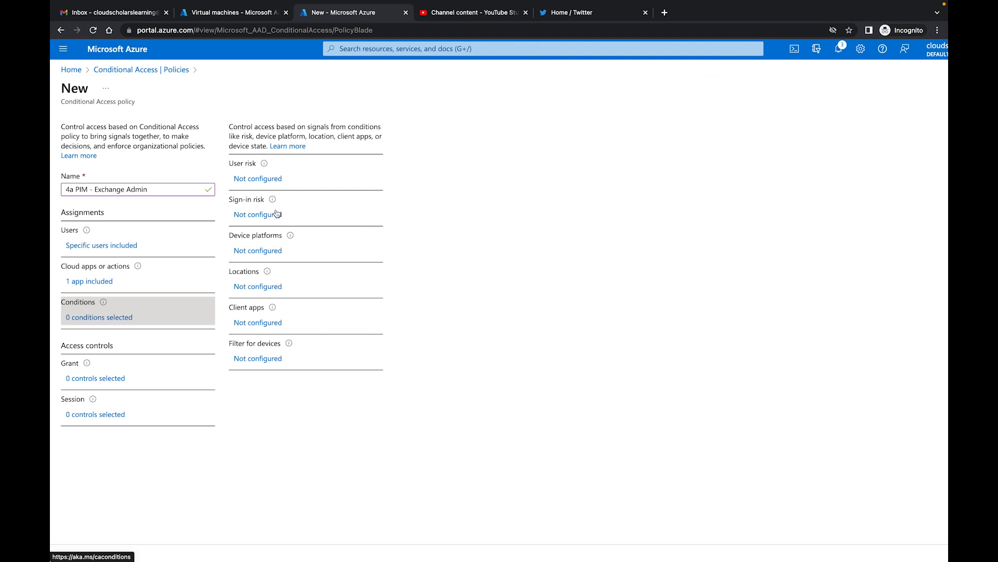
{"action": "mouse_move", "coordinate": [260, 266]}
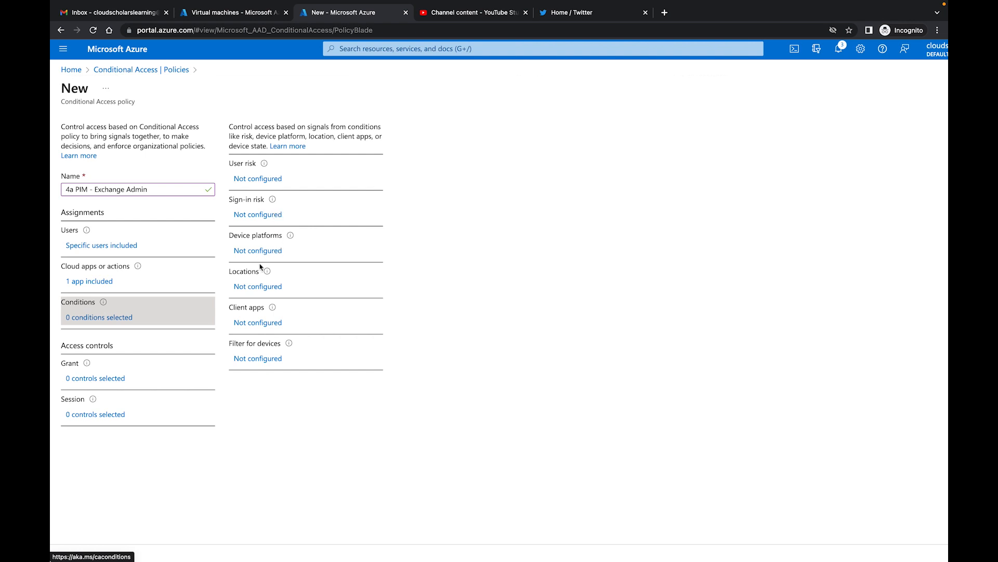
{"action": "mouse_move", "coordinate": [254, 290]}
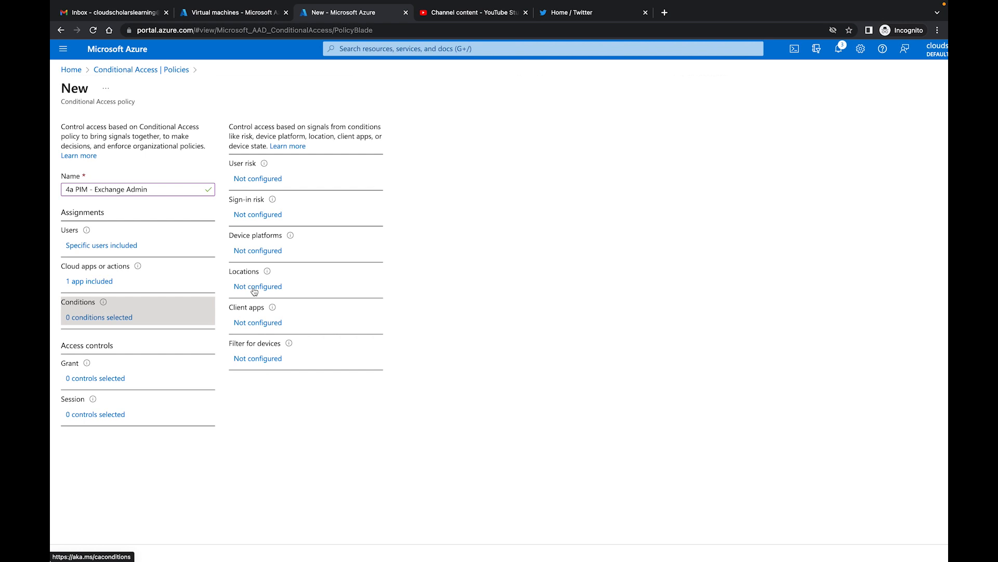
{"action": "mouse_move", "coordinate": [294, 162]}
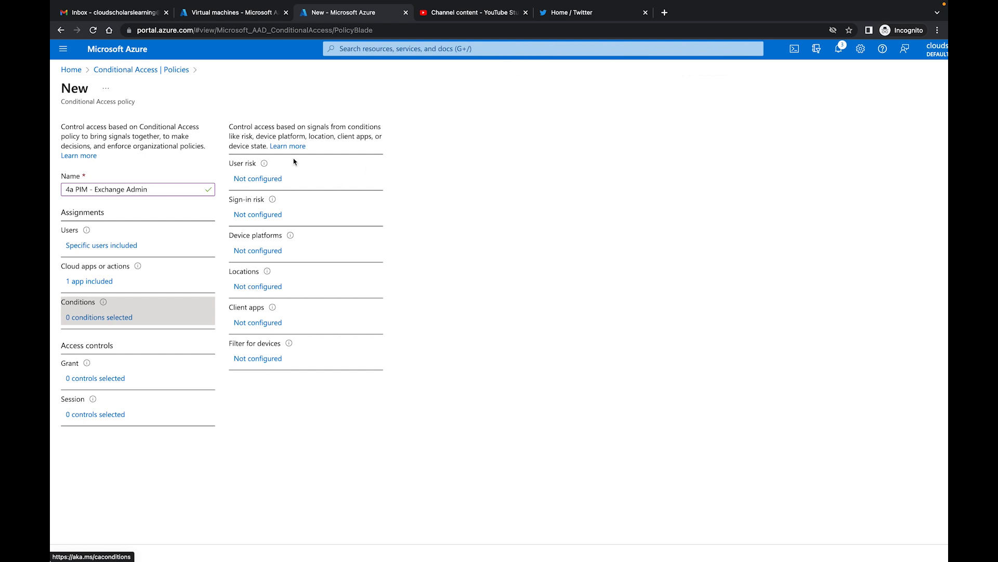
{"action": "mouse_move", "coordinate": [275, 293]}
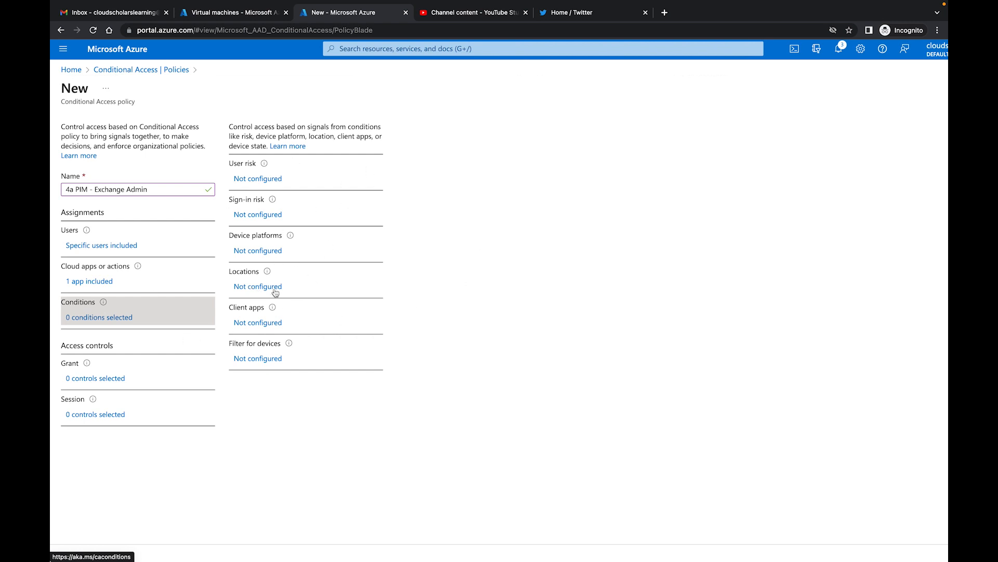
{"action": "mouse_move", "coordinate": [98, 385]}
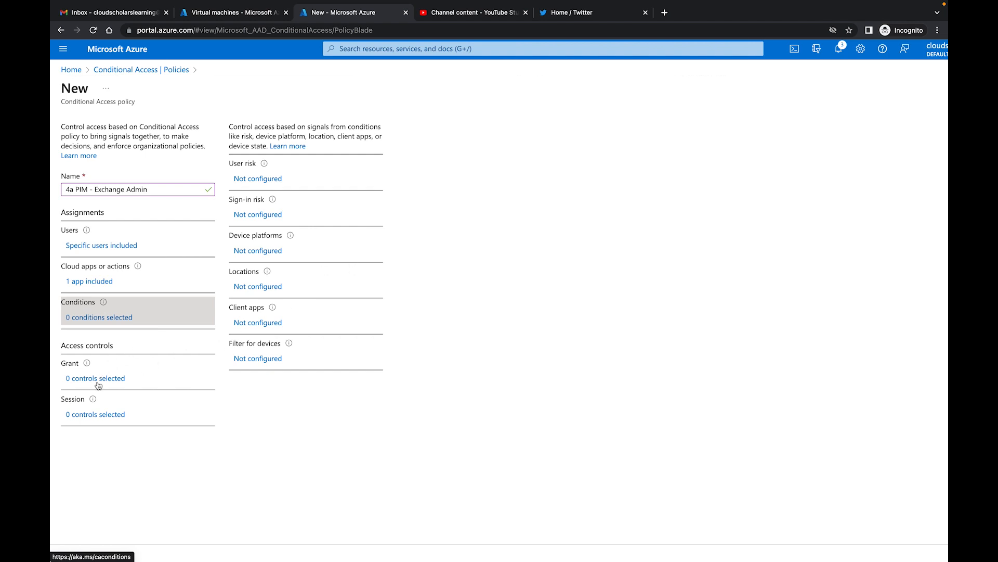
Step: Leave conditions unchanged and go to the Grant access controls
{"action": "left_click", "coordinate": [94, 378]}
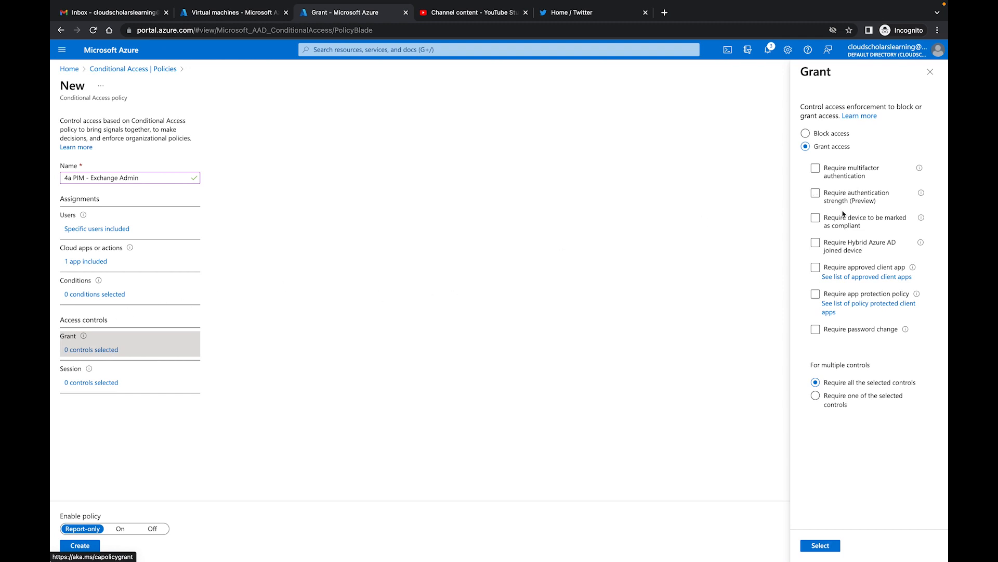
Step: Require the device to be marked as compliant as the single grant control
{"action": "left_click", "coordinate": [816, 216]}
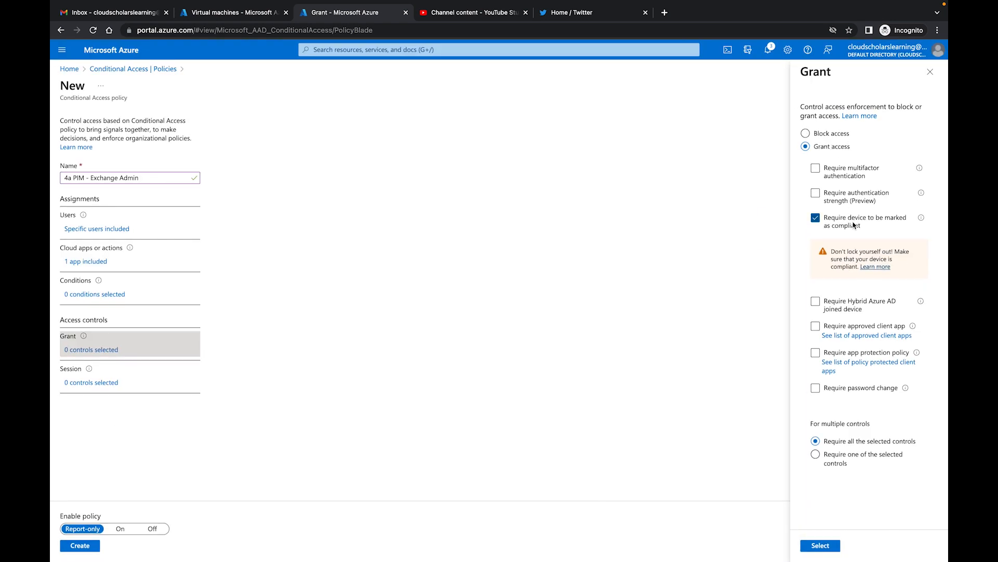
{"action": "left_click", "coordinate": [820, 545]}
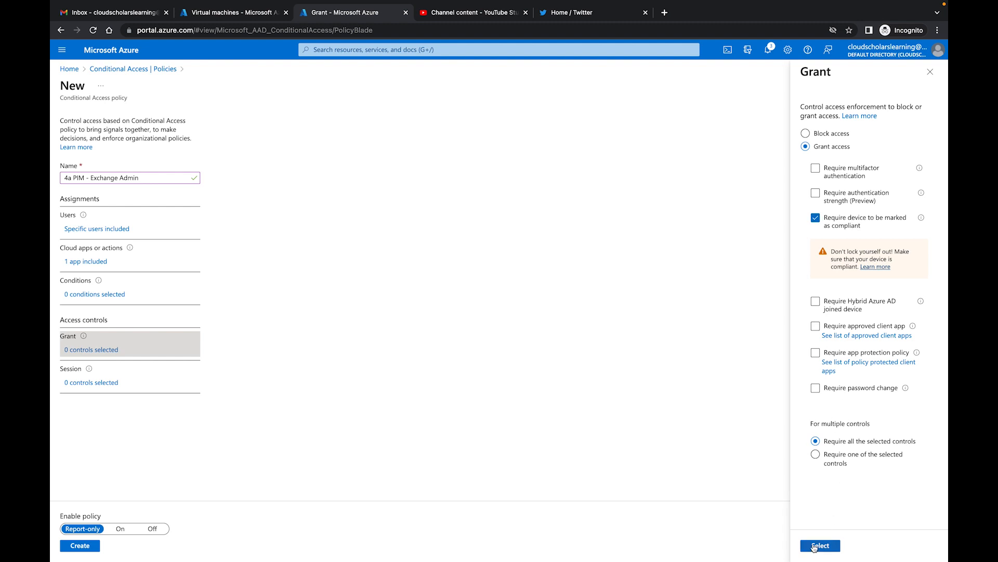
{"action": "left_click", "coordinate": [820, 545]}
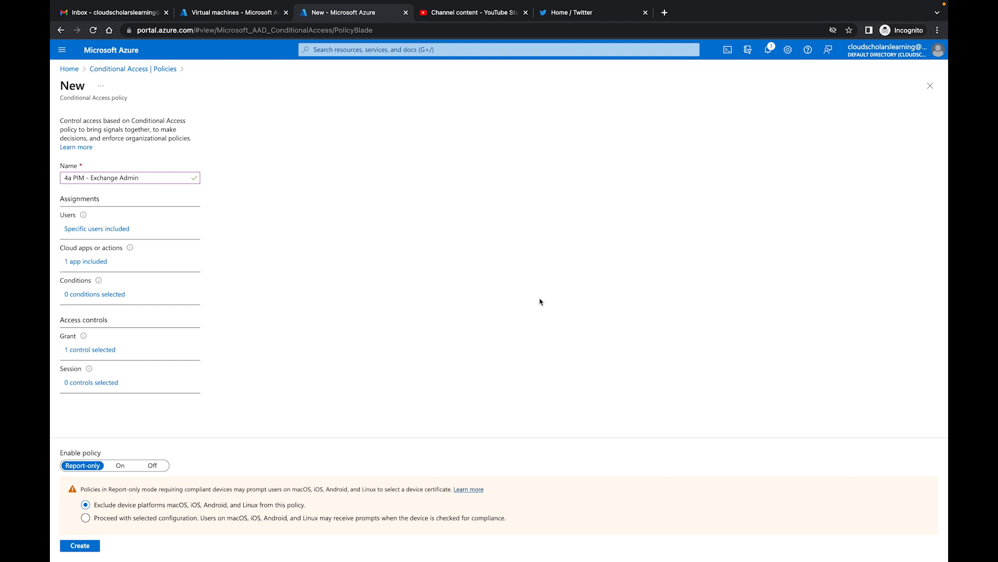
{"action": "mouse_move", "coordinate": [241, 341]}
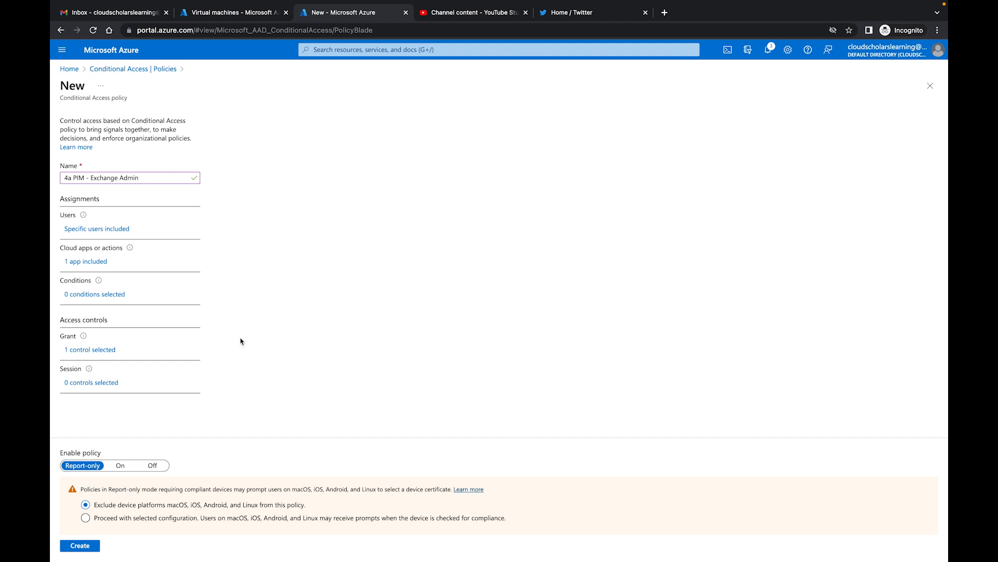
Step: Set Enable policy to On and create the policy
{"action": "scroll", "scroll_direction": "down", "scroll_amount": 3}
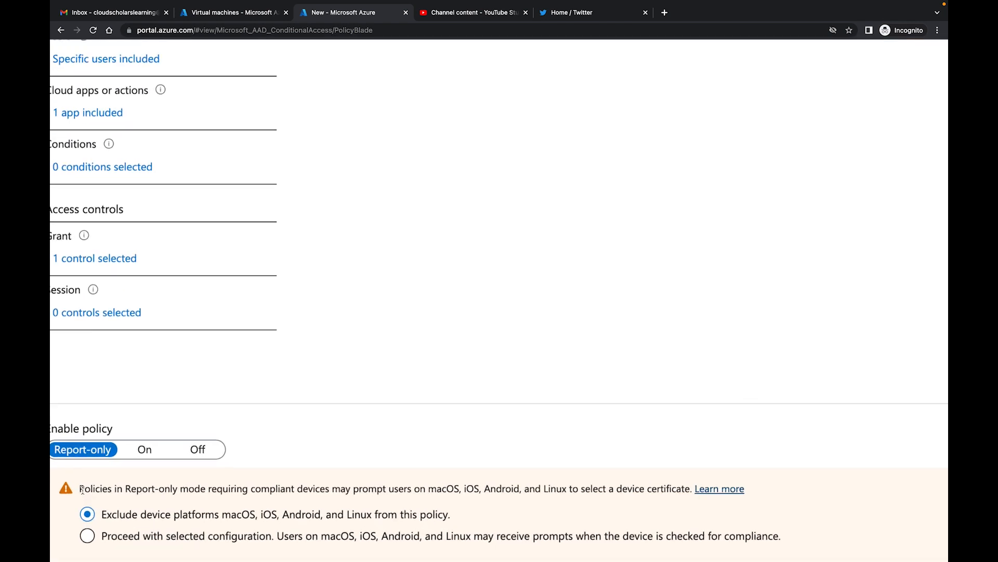
{"action": "scroll", "scroll_direction": "down", "scroll_amount": 3}
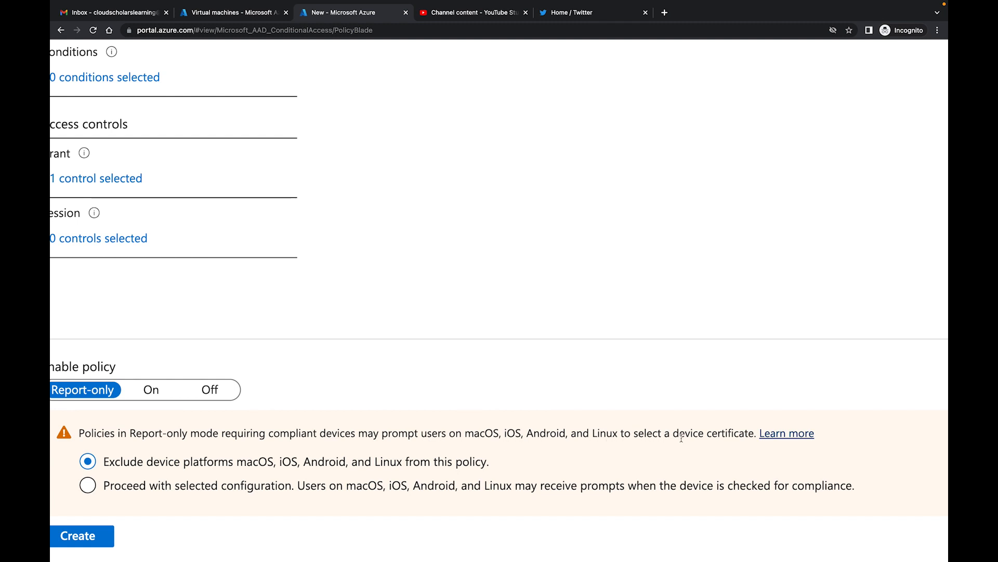
{"action": "scroll", "scroll_direction": "up", "scroll_amount": 3}
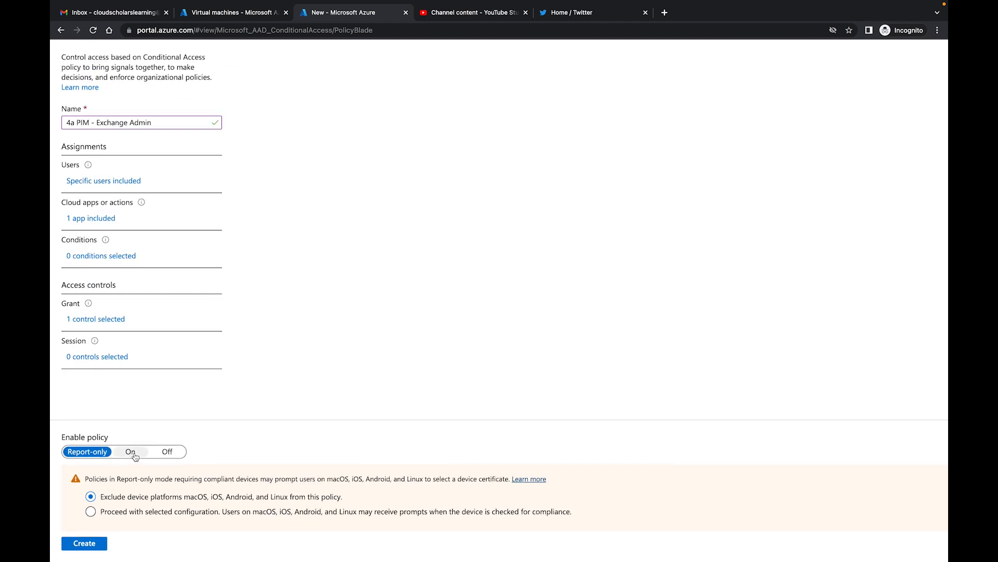
{"action": "left_click", "coordinate": [130, 452]}
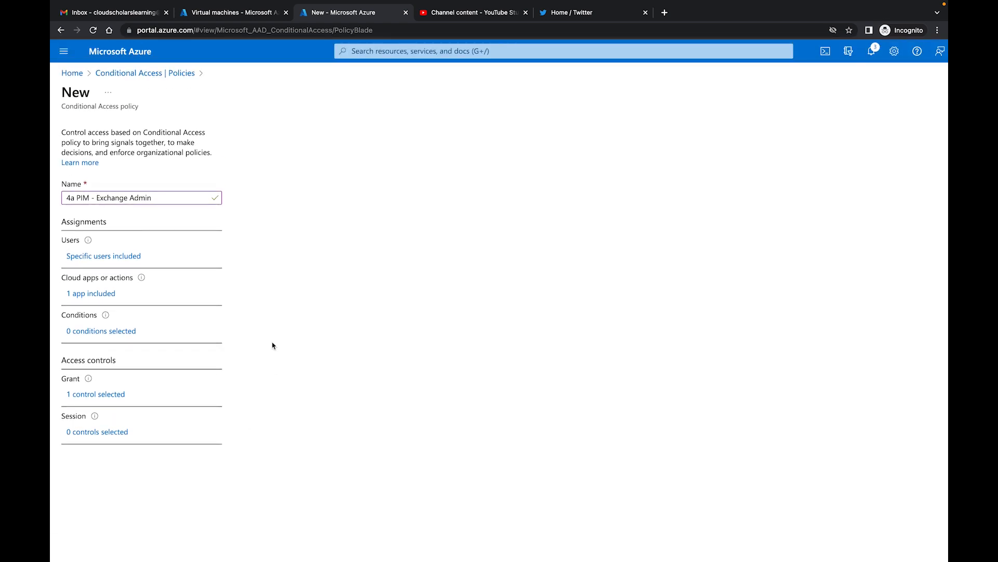
{"action": "mouse_move", "coordinate": [153, 263]}
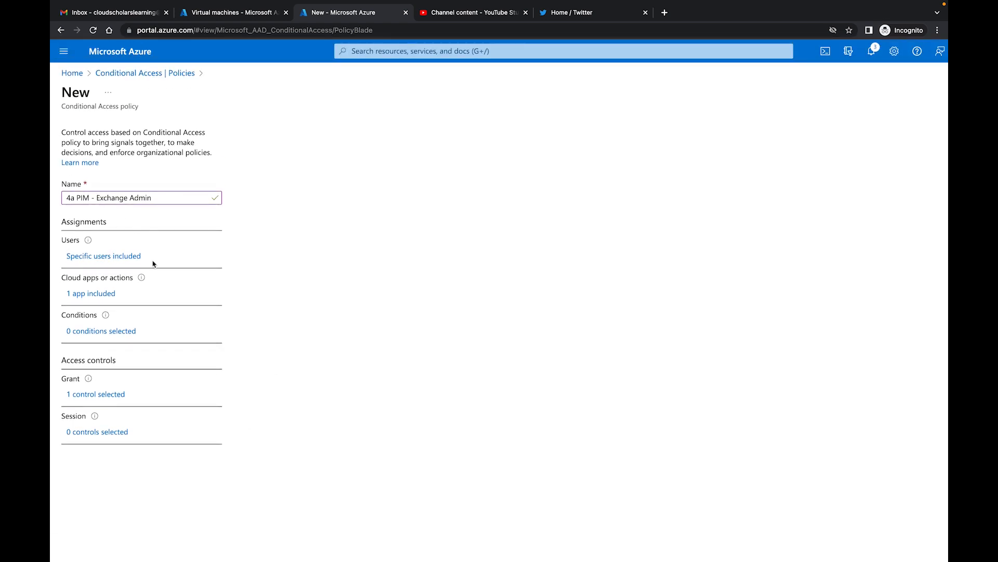
{"action": "scroll", "scroll_direction": "down", "scroll_amount": 3}
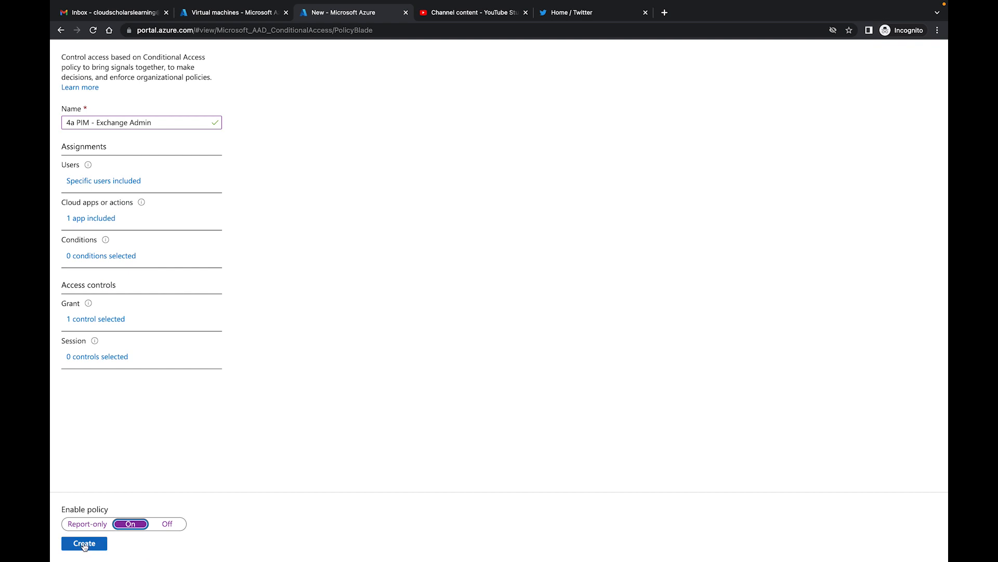
{"action": "left_click", "coordinate": [84, 543]}
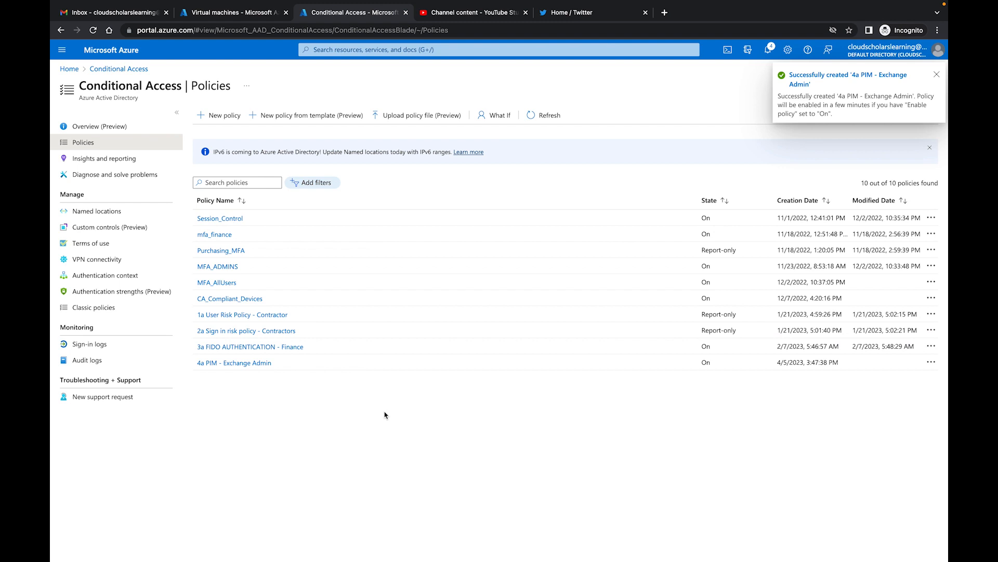
Step: Dismiss the creation notification, leaving 4a PIM - Exchange Admin listed with state On
{"action": "left_click", "coordinate": [936, 73]}
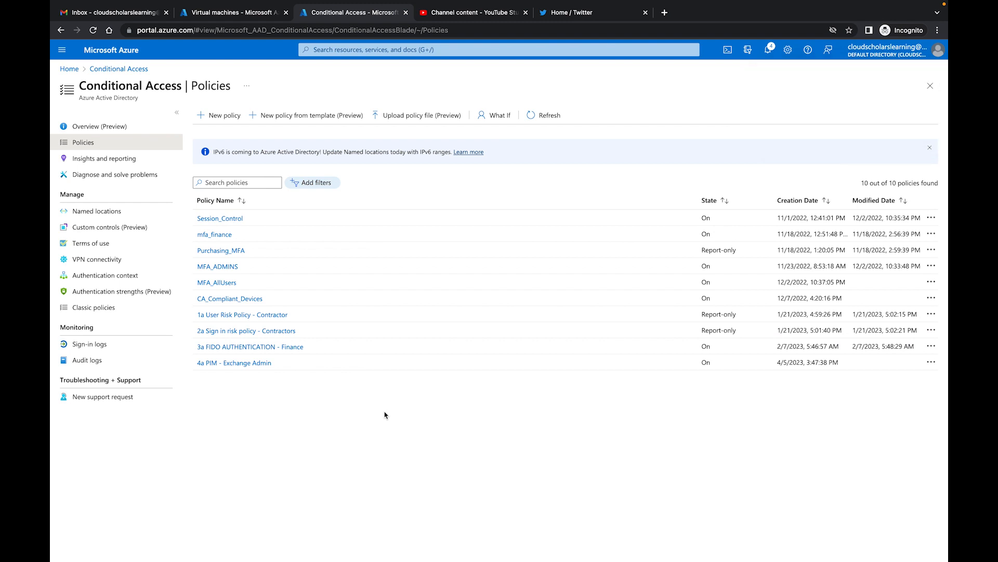